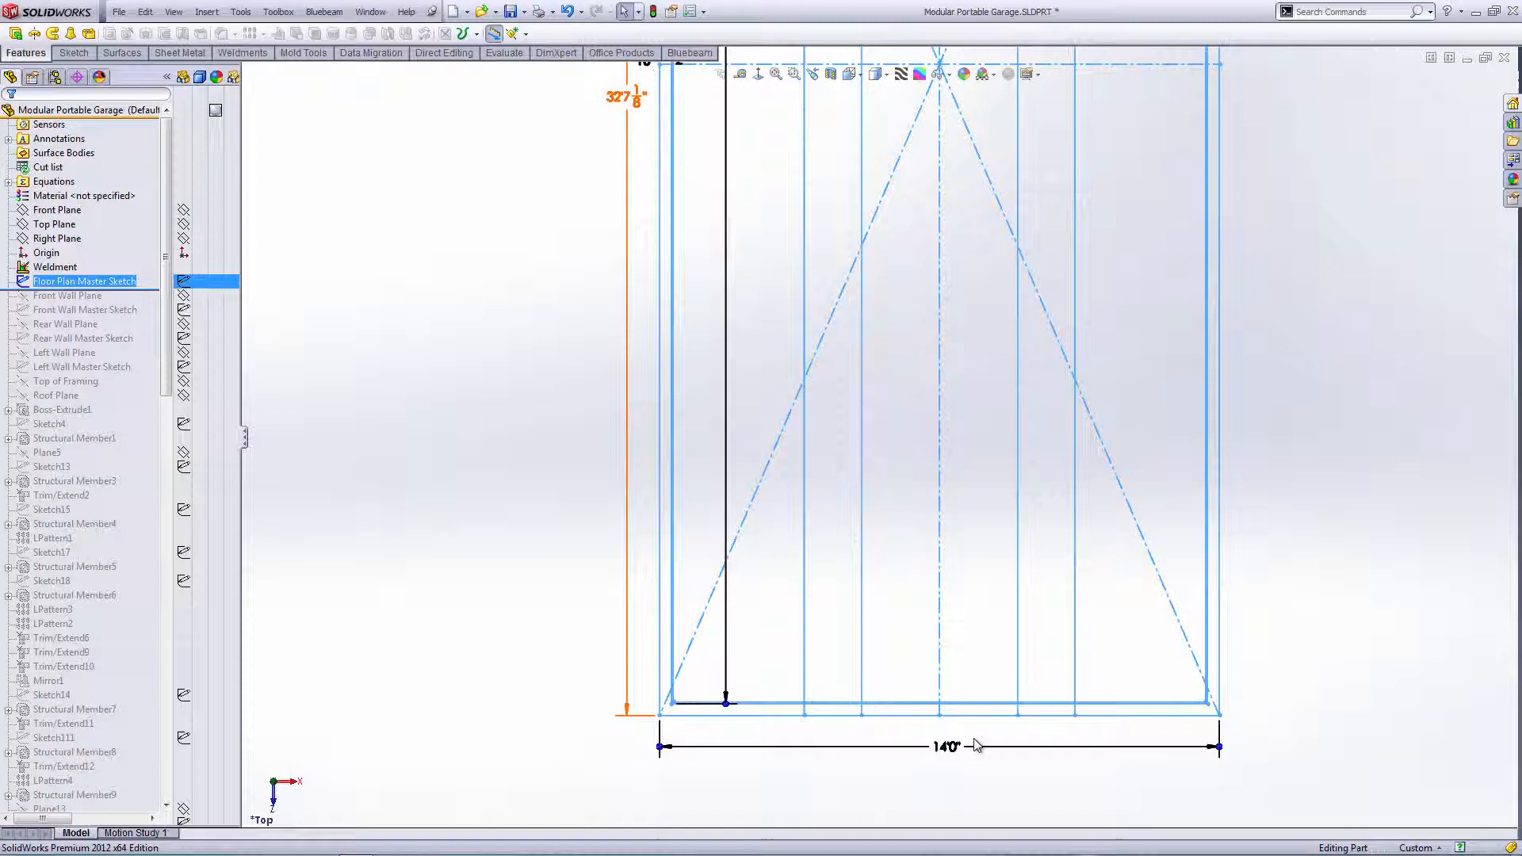
mouse_move(956, 747)
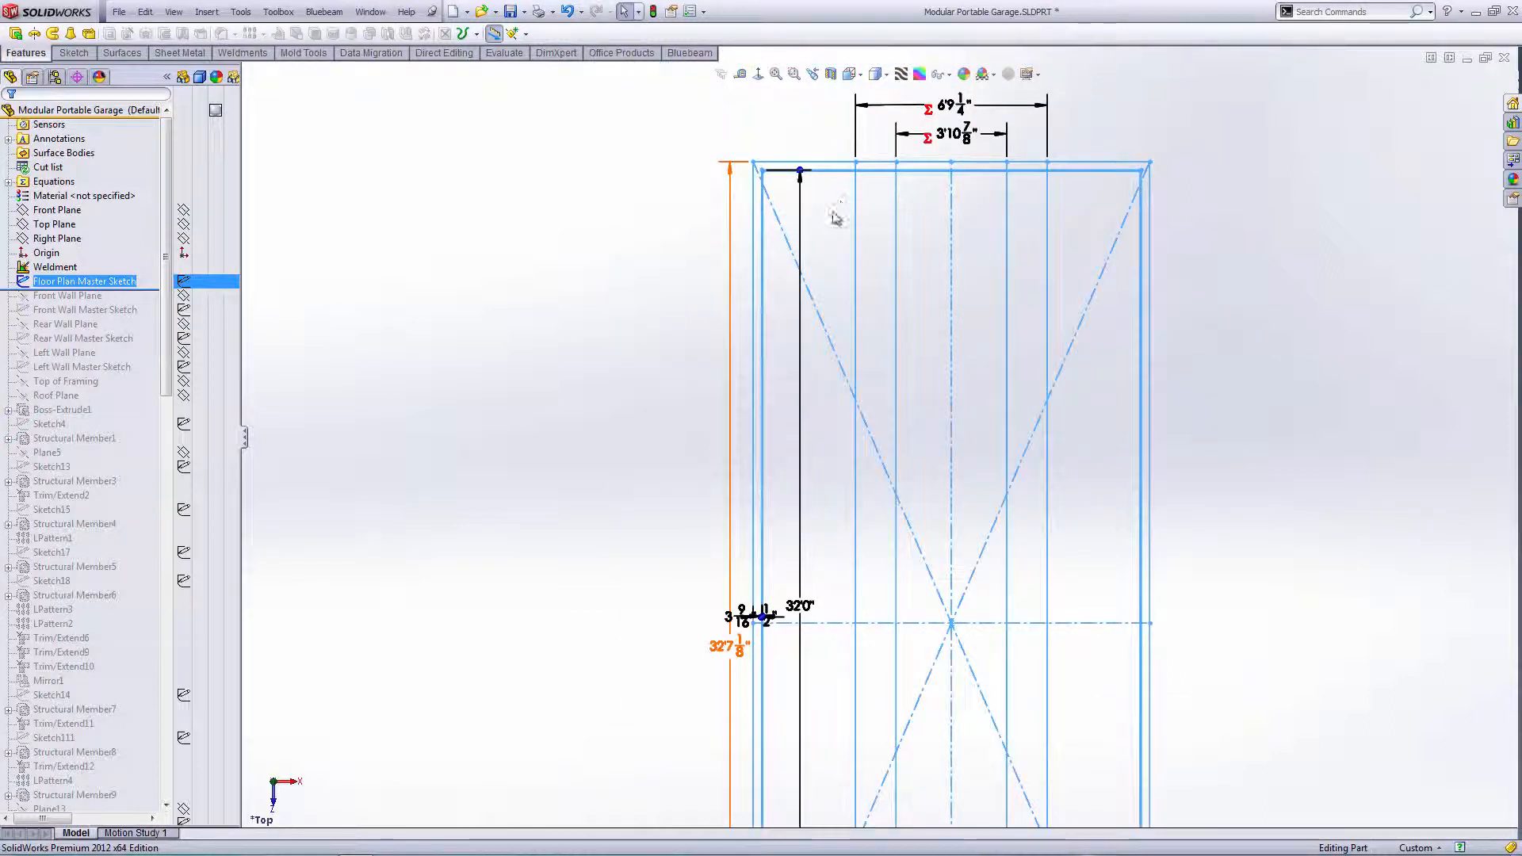
mouse_move(837, 221)
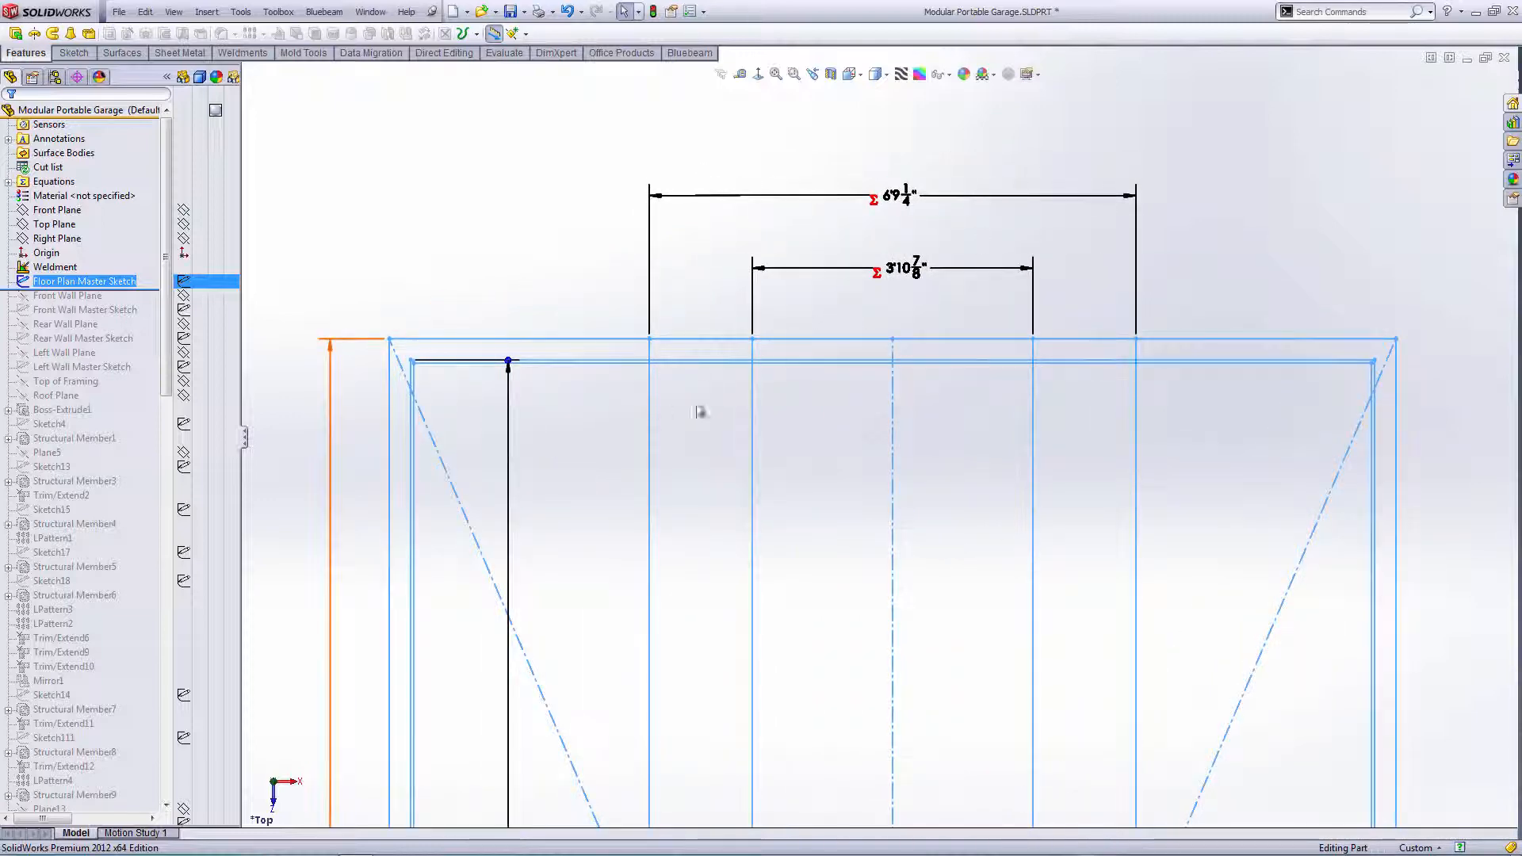
mouse_move(774, 420)
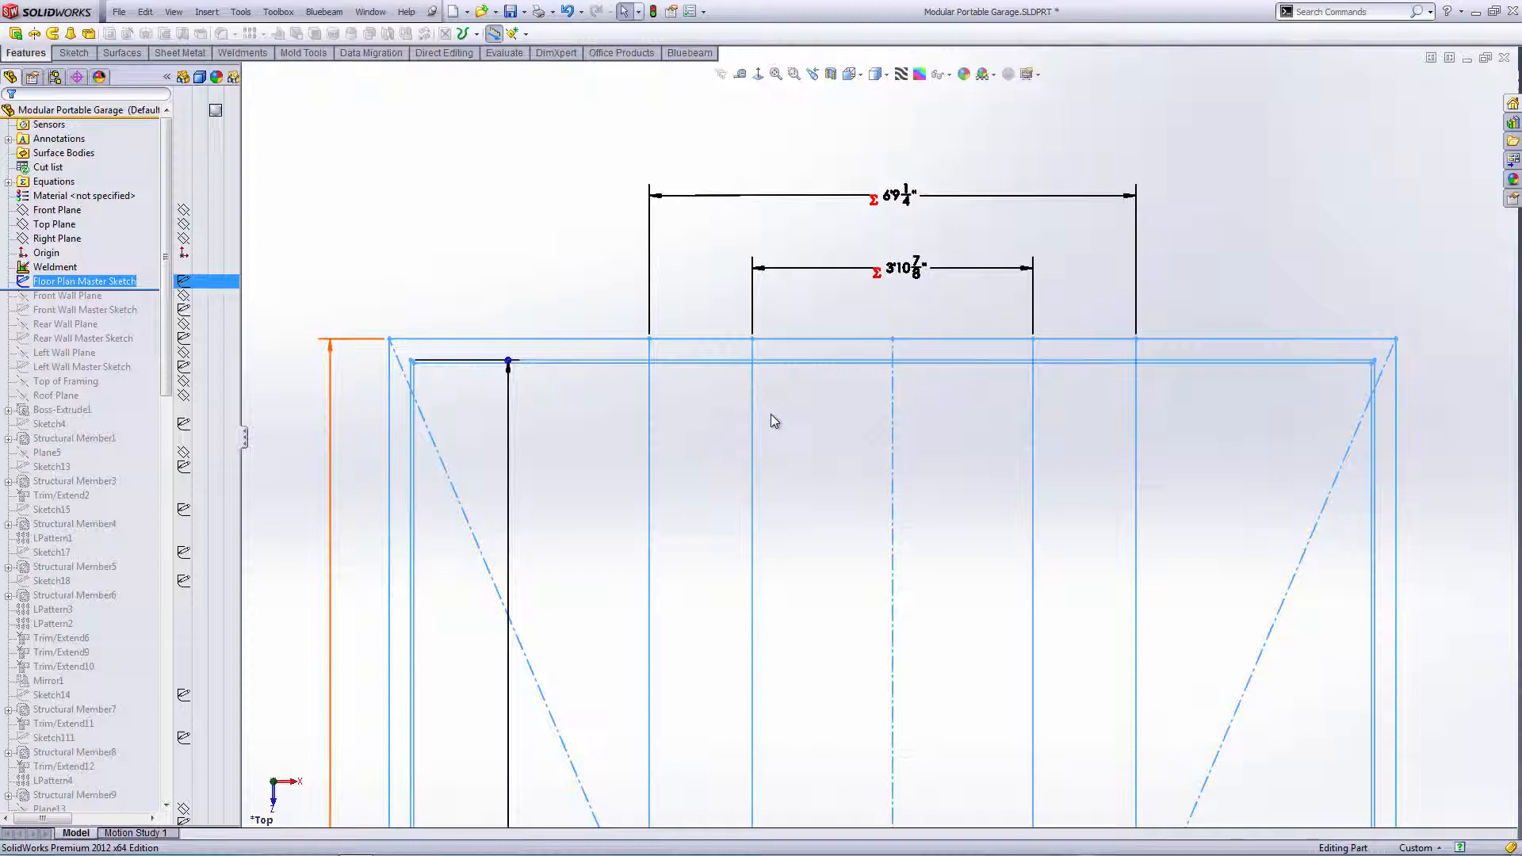
mouse_move(834, 336)
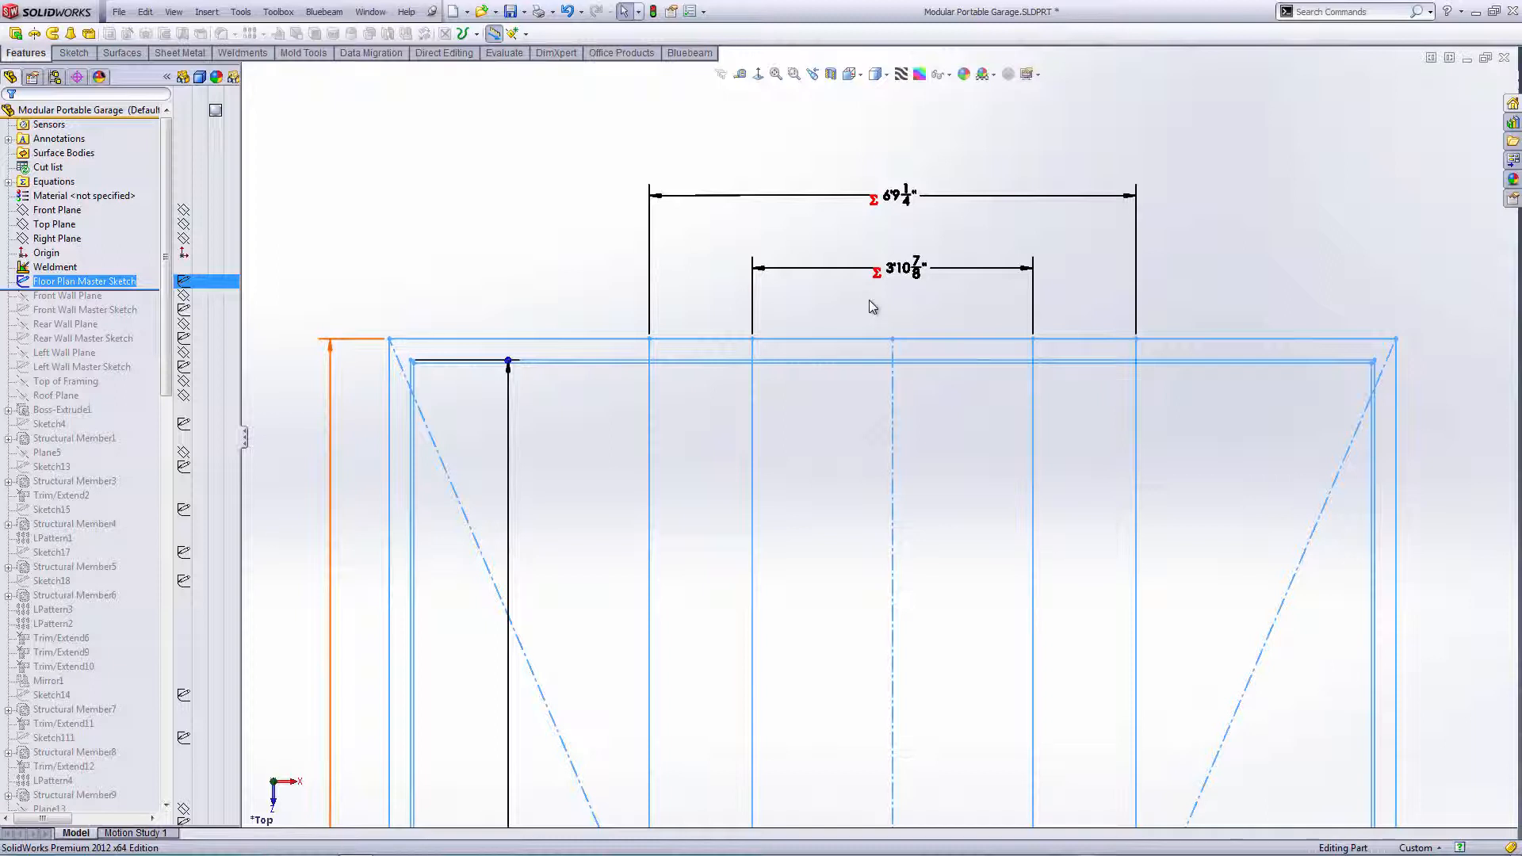
mouse_move(850, 405)
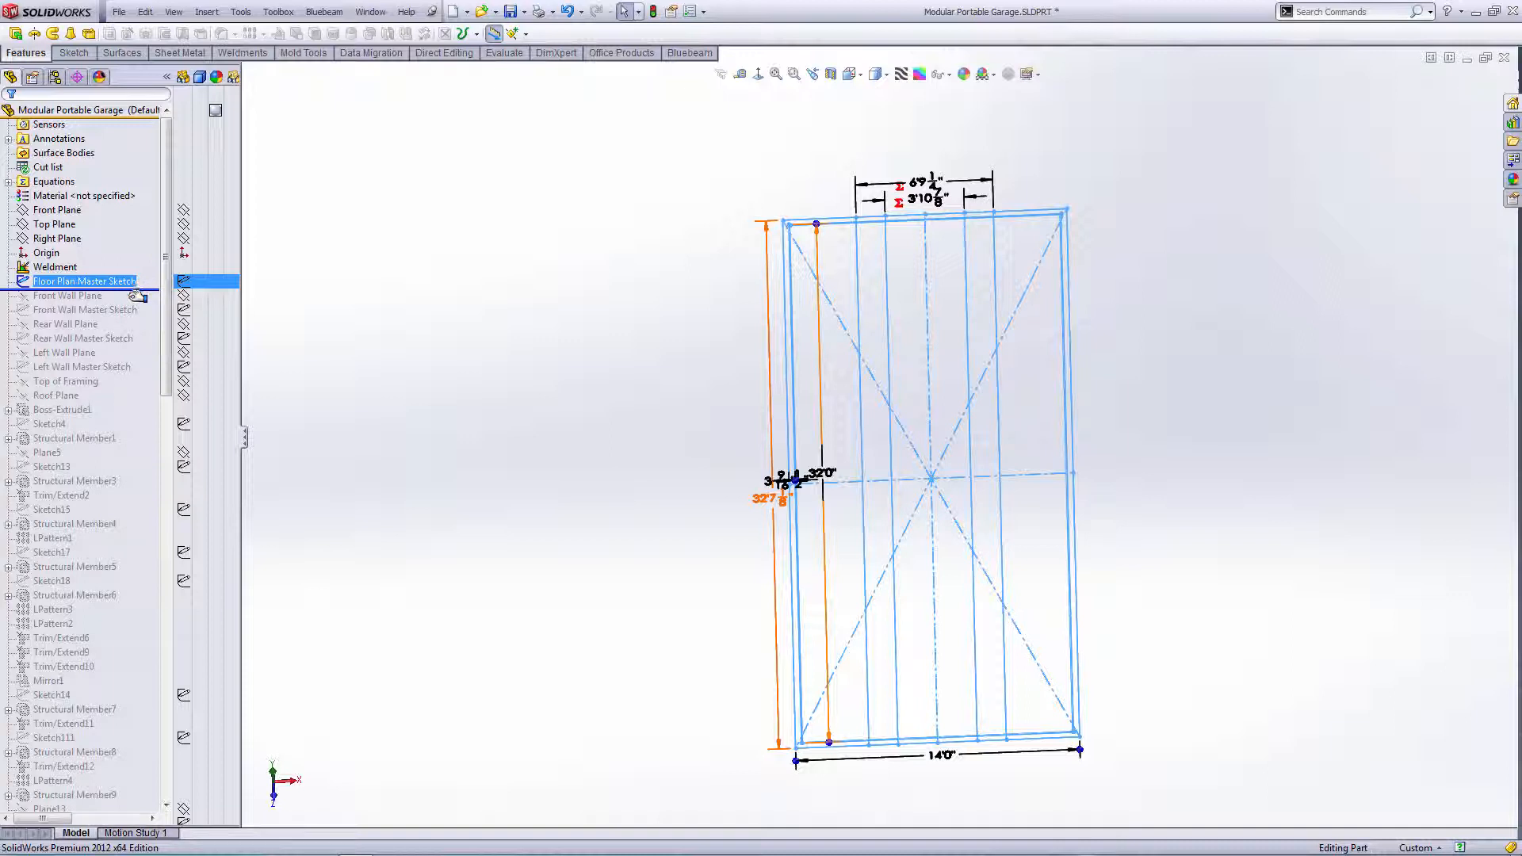
- Review the Structural Member sizes, then roll history forward to just below Front Wall Master Sketch
left_click(85, 310)
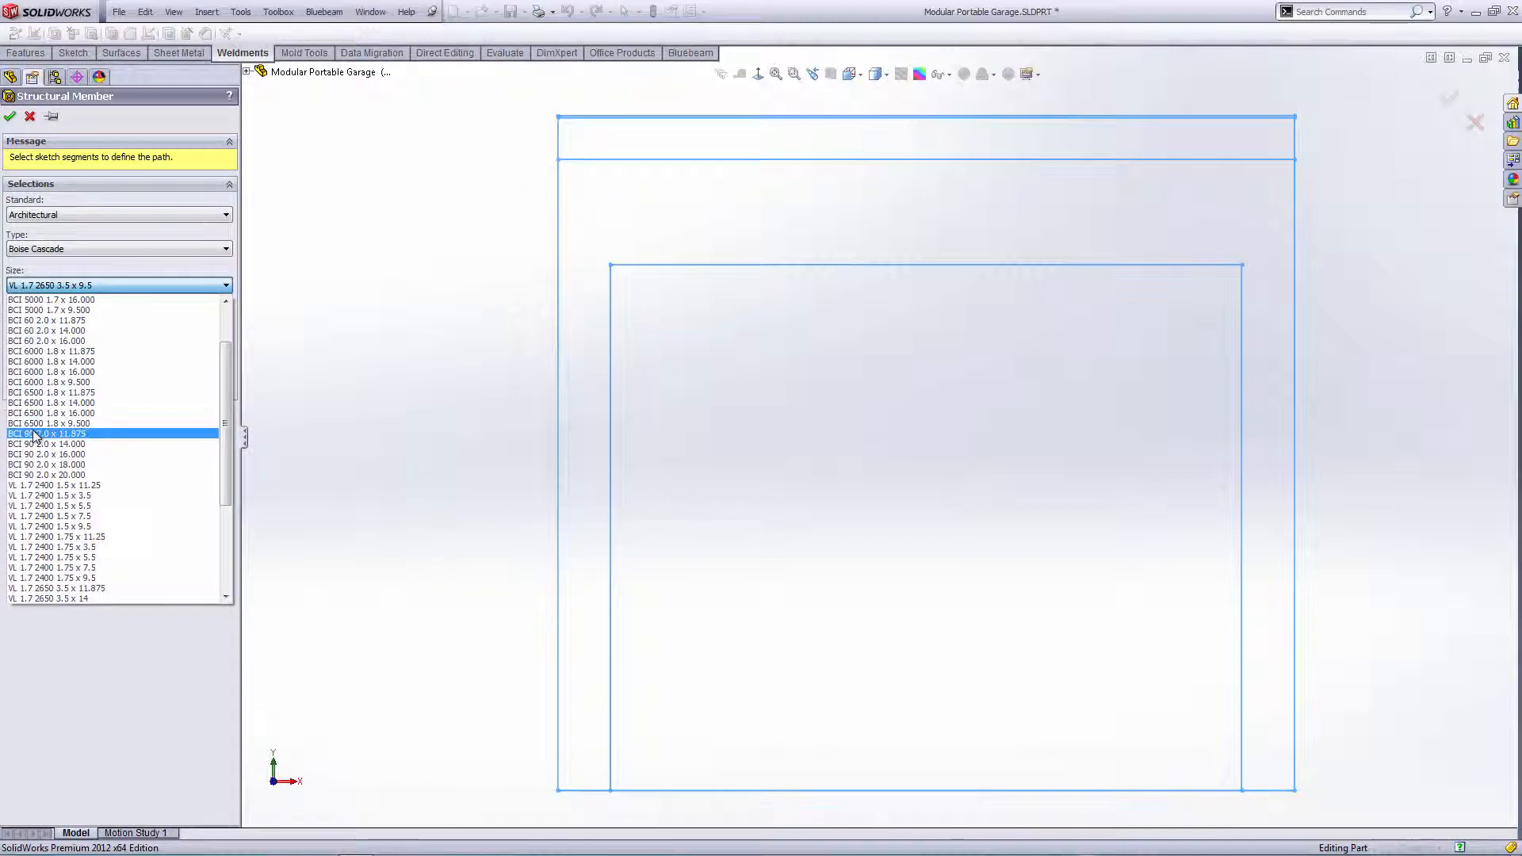
left_click(58, 424)
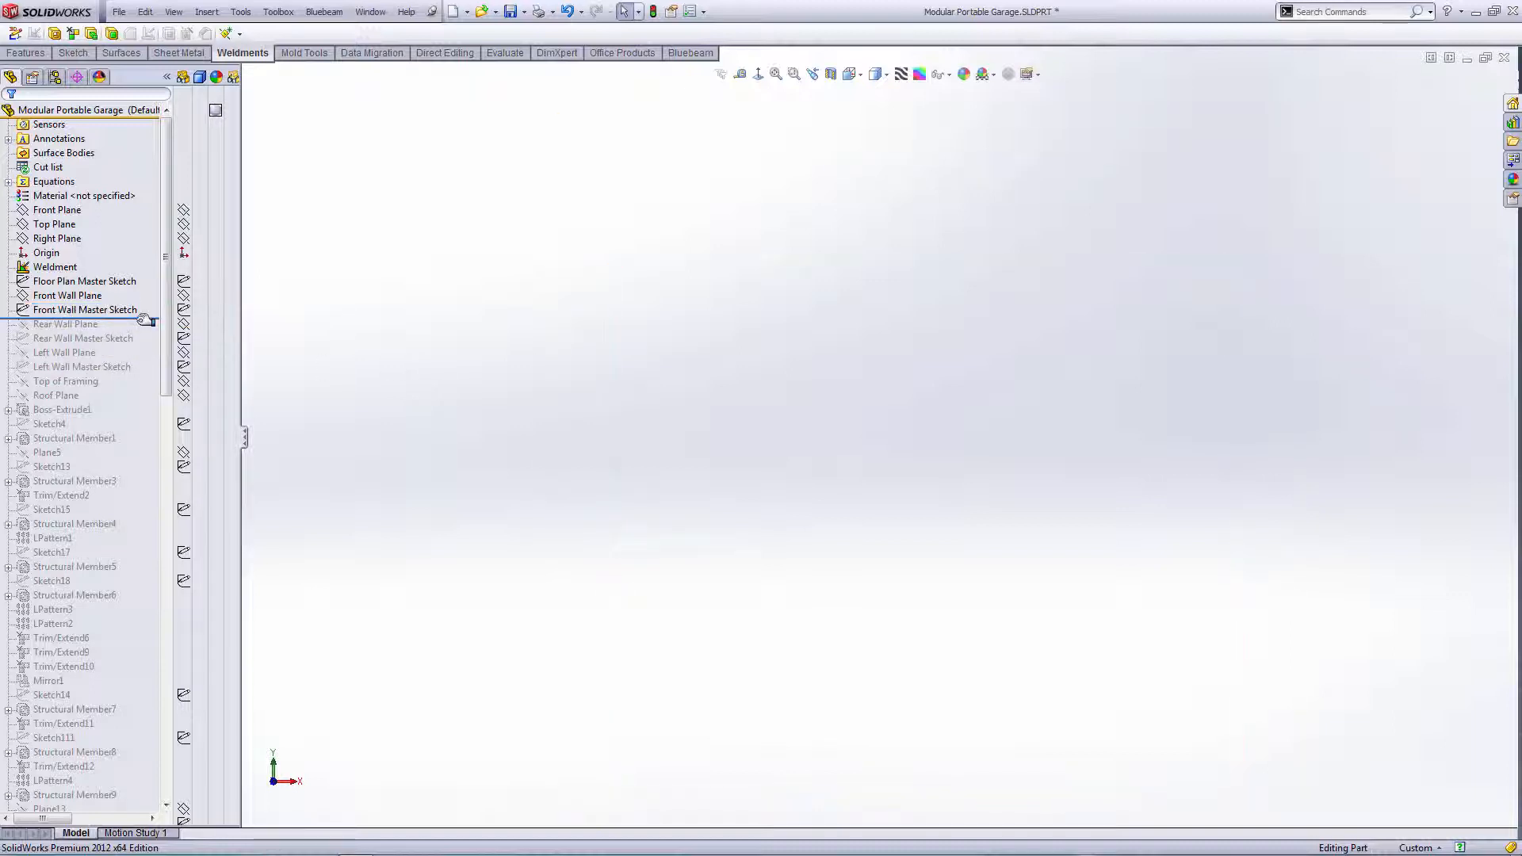
- Roll the history past Rear Wall Master Sketch to show its dimensioned window openings
left_click(85, 338)
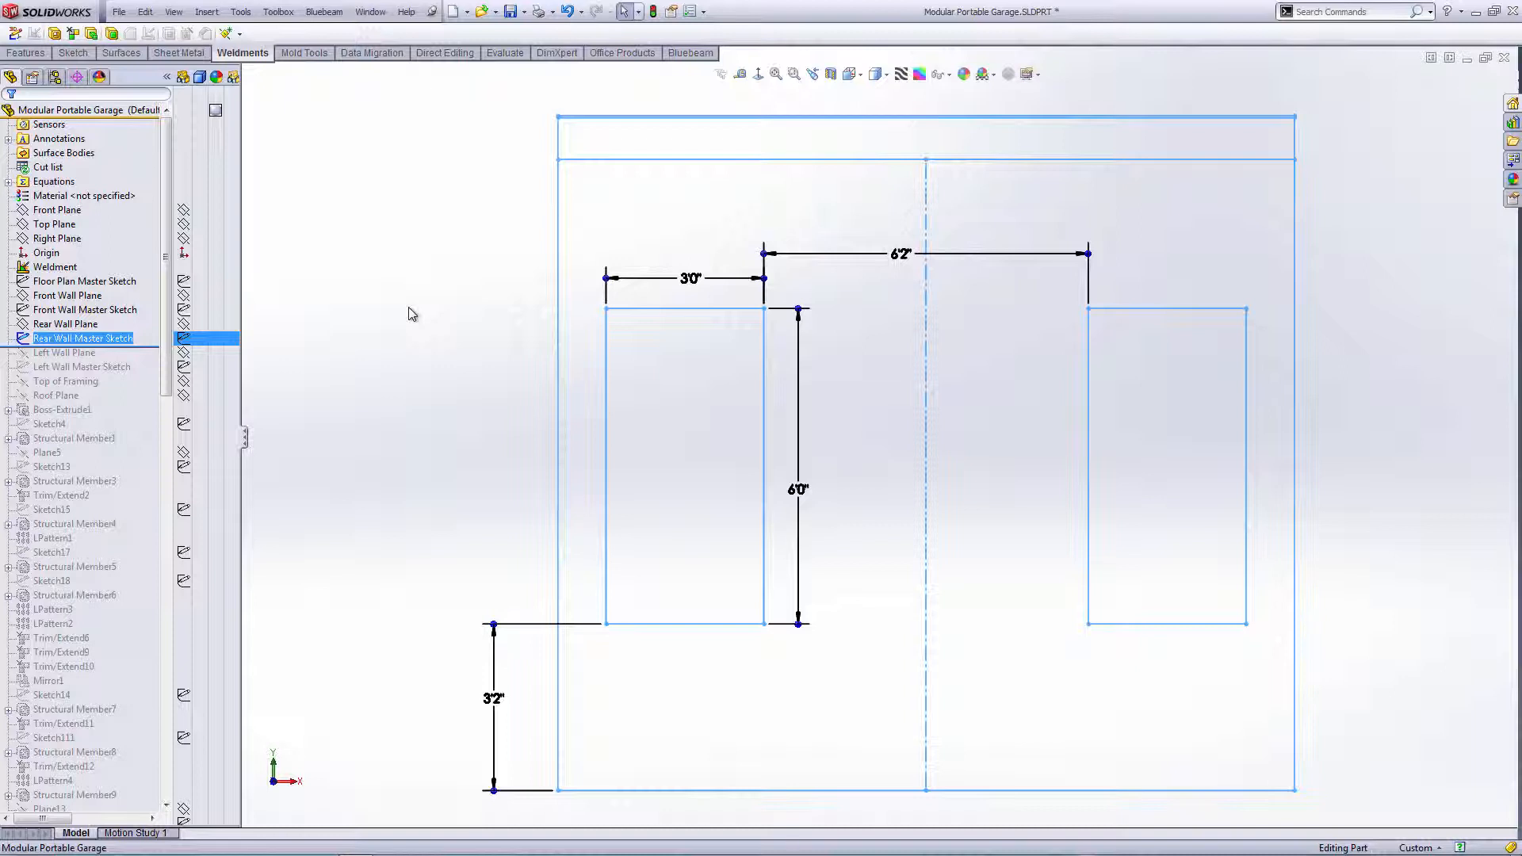
mouse_move(406, 312)
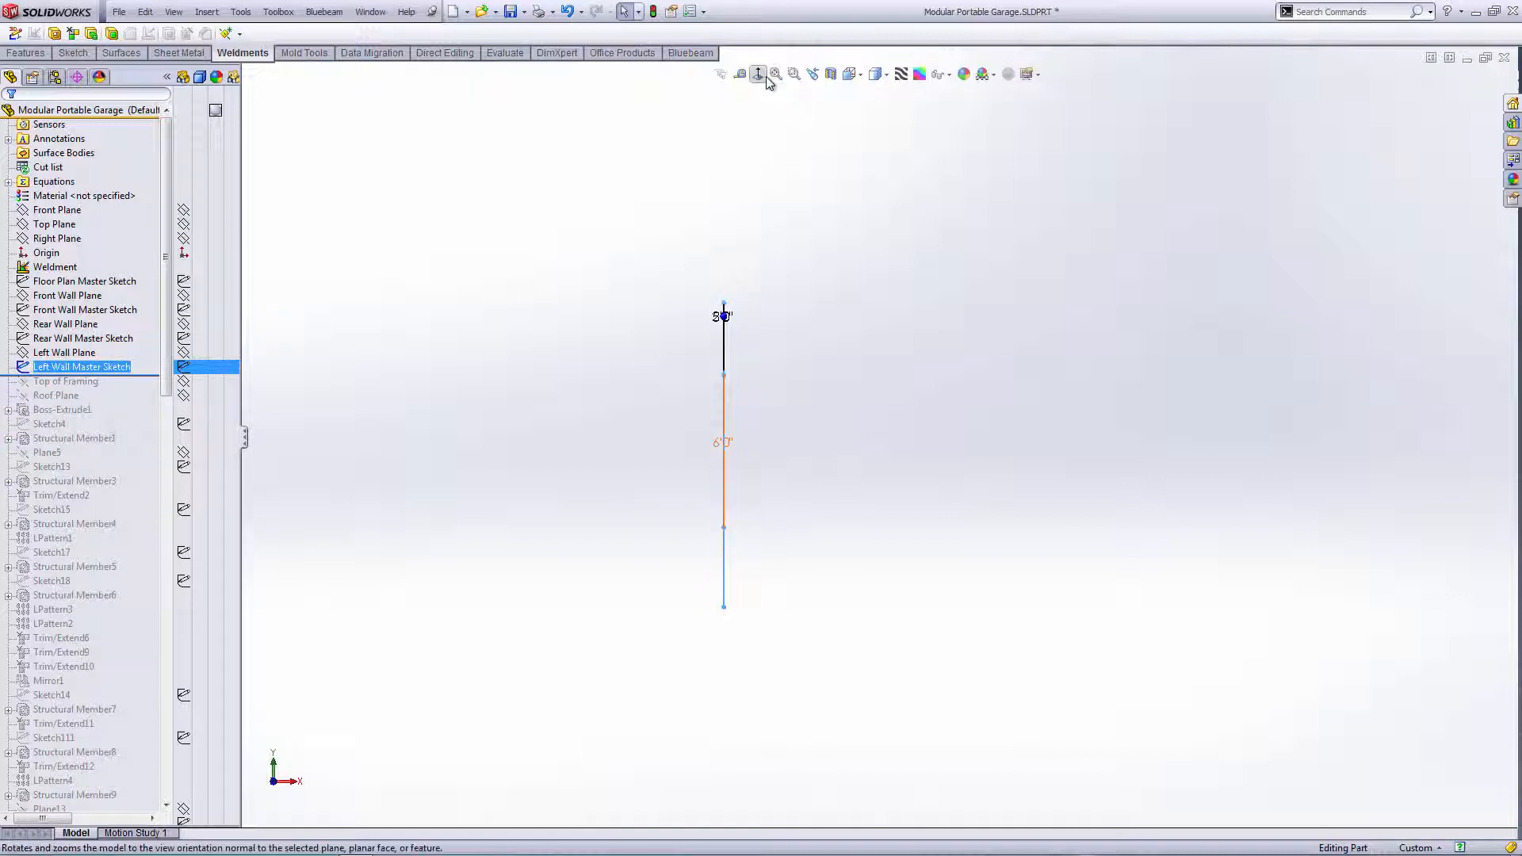
- View Left Wall Master Sketch face-on to show the 5'0" by 6'0" opening
left_click(757, 74)
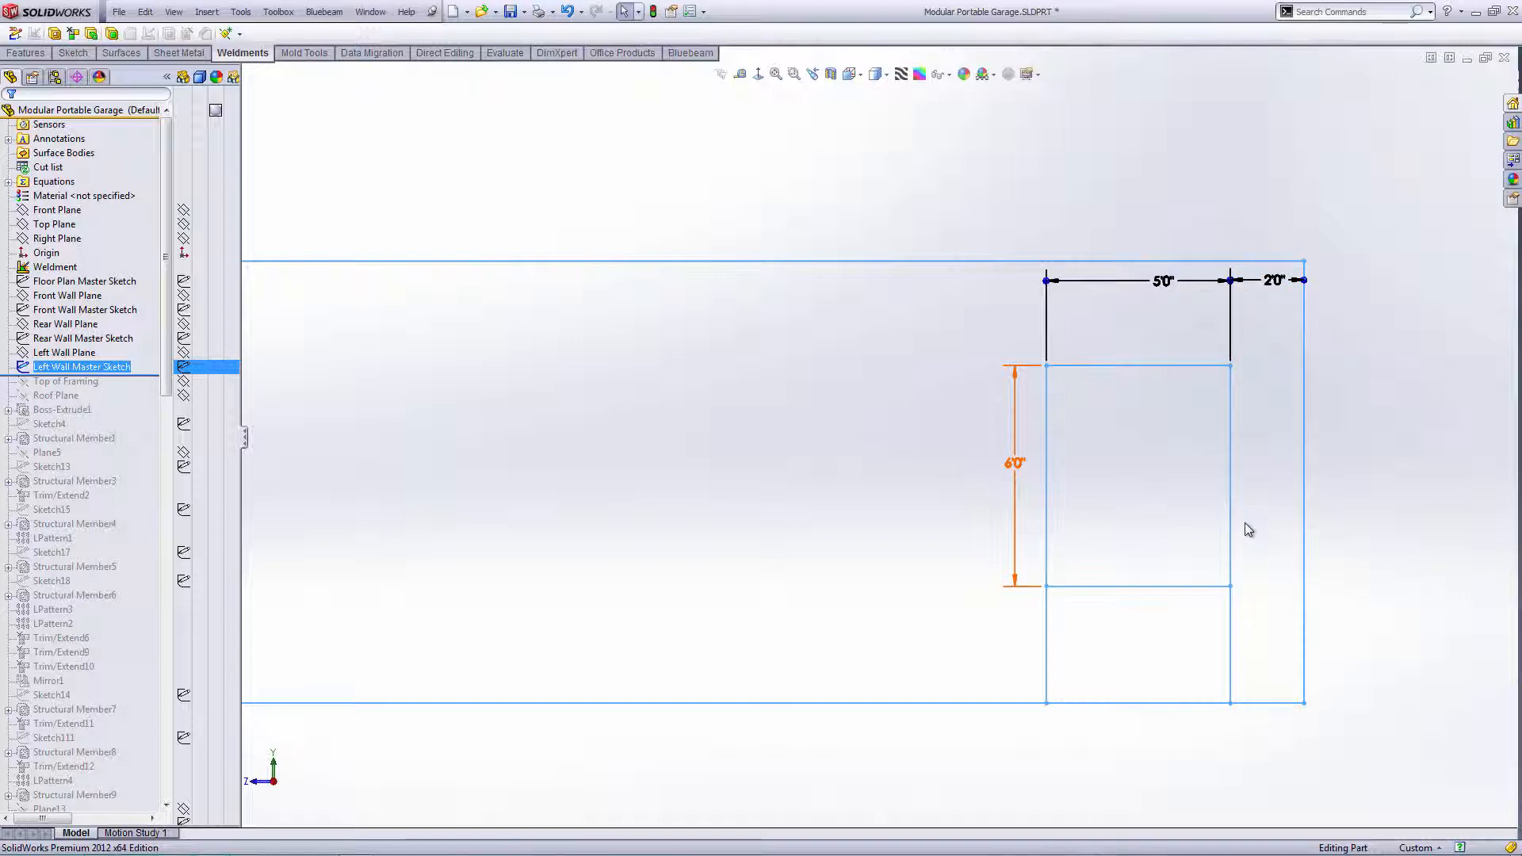
mouse_move(1252, 464)
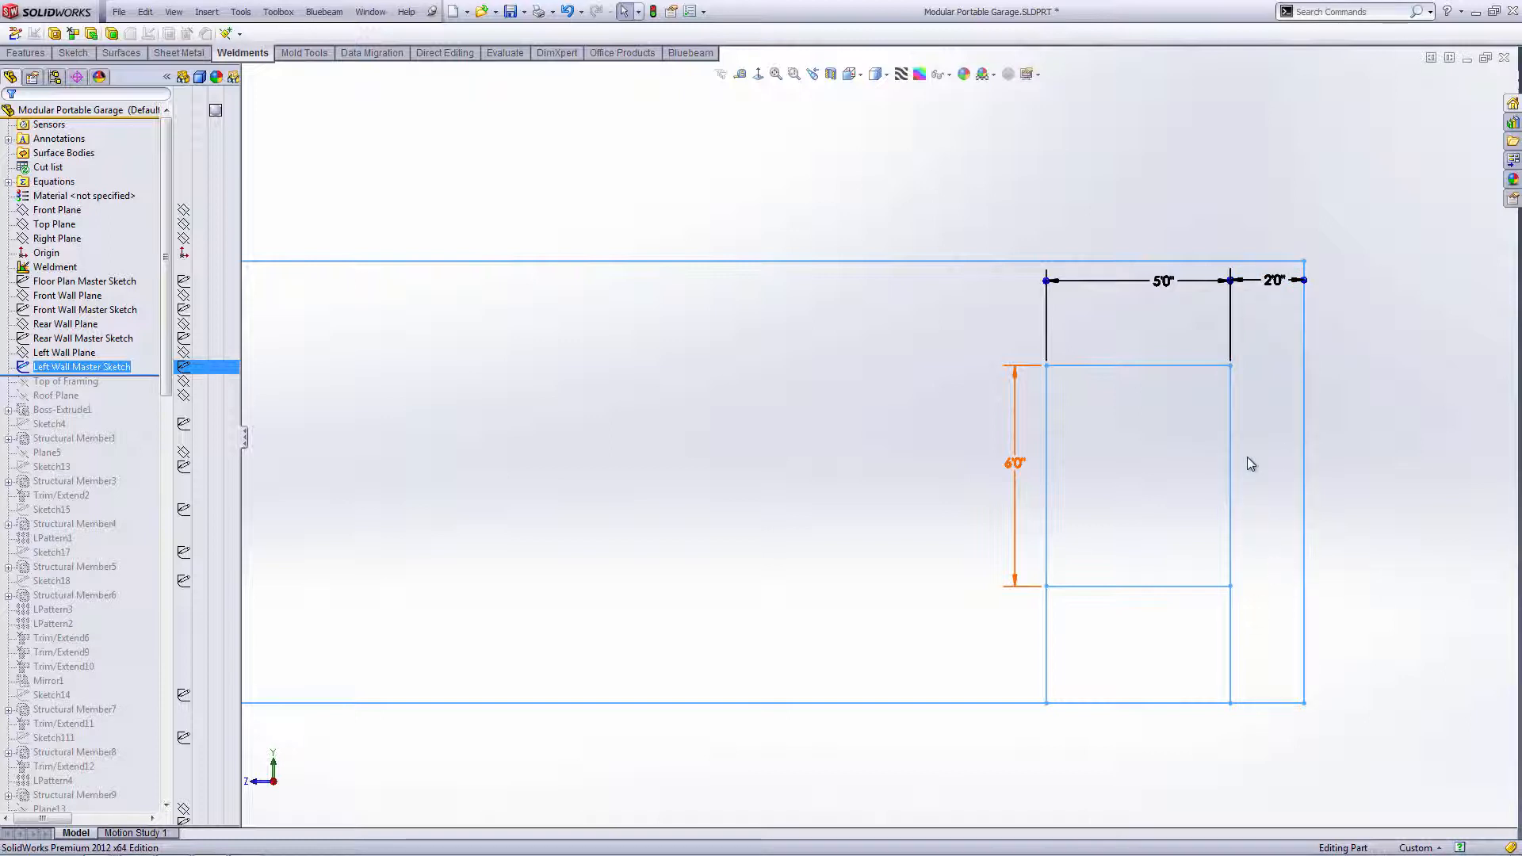
mouse_move(1284, 360)
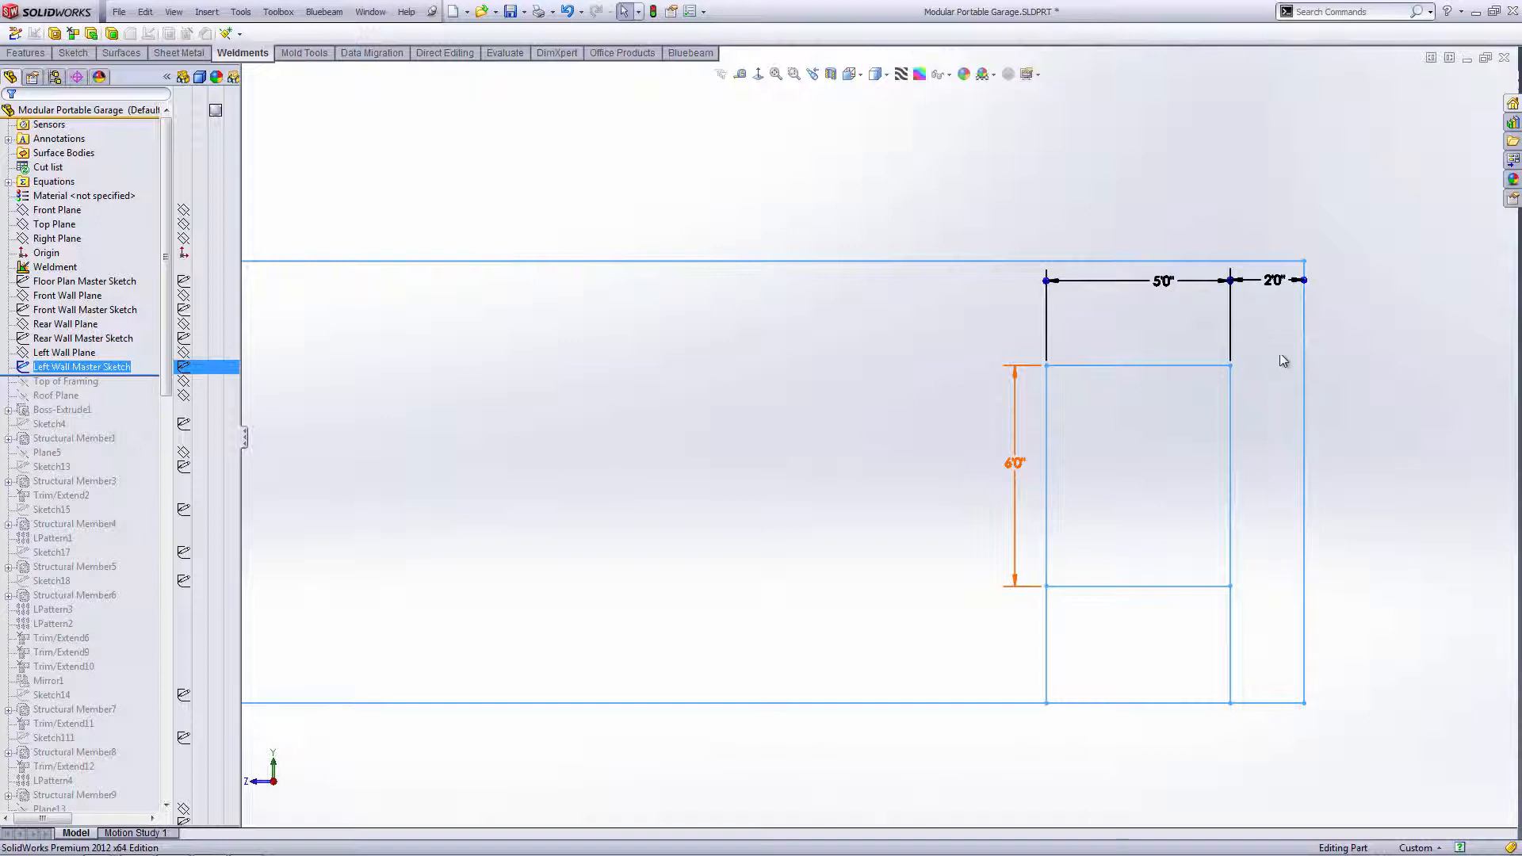